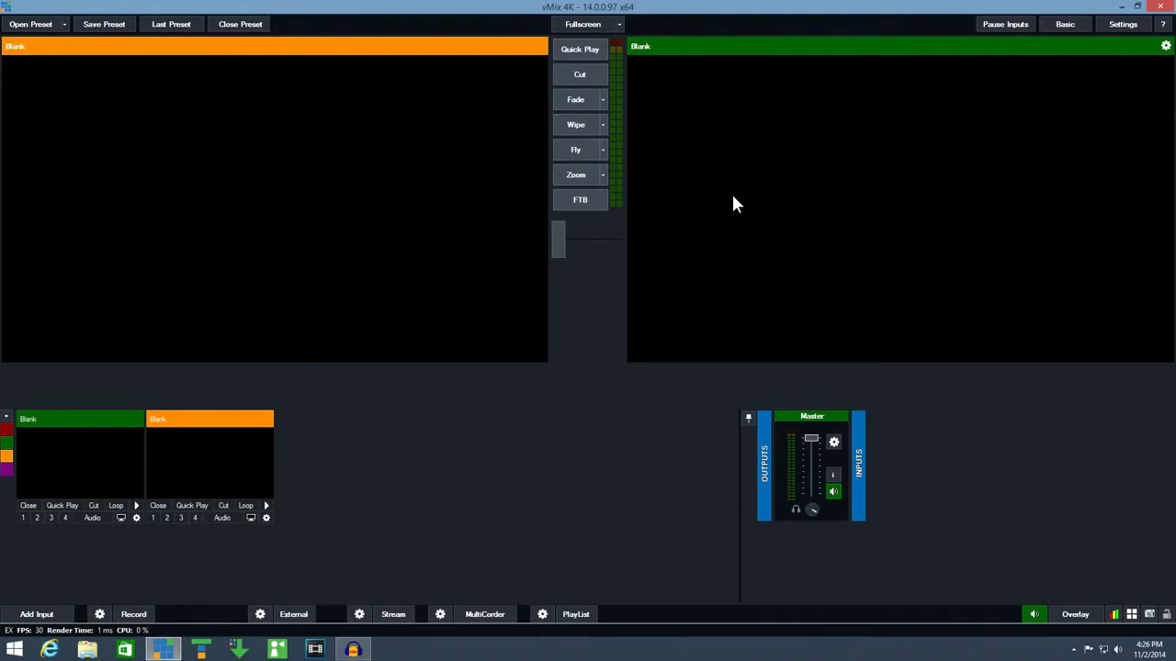
mouse_move(64, 570)
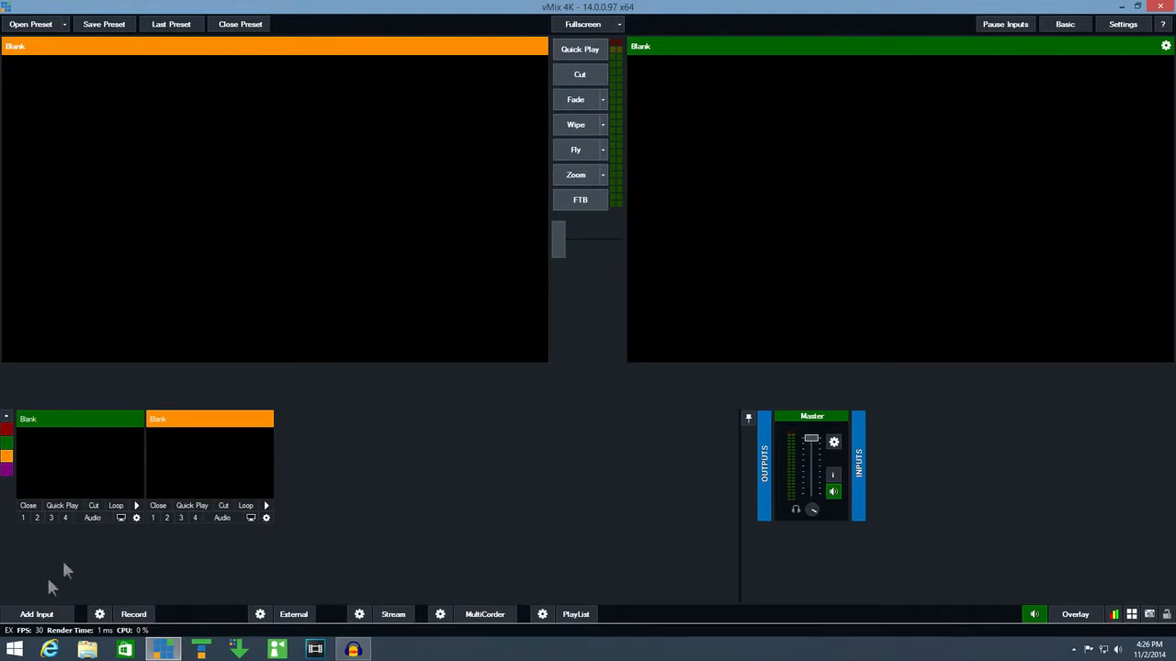
Step: Add C:\Videos\00108000HD.avi as a new video input
click(37, 614)
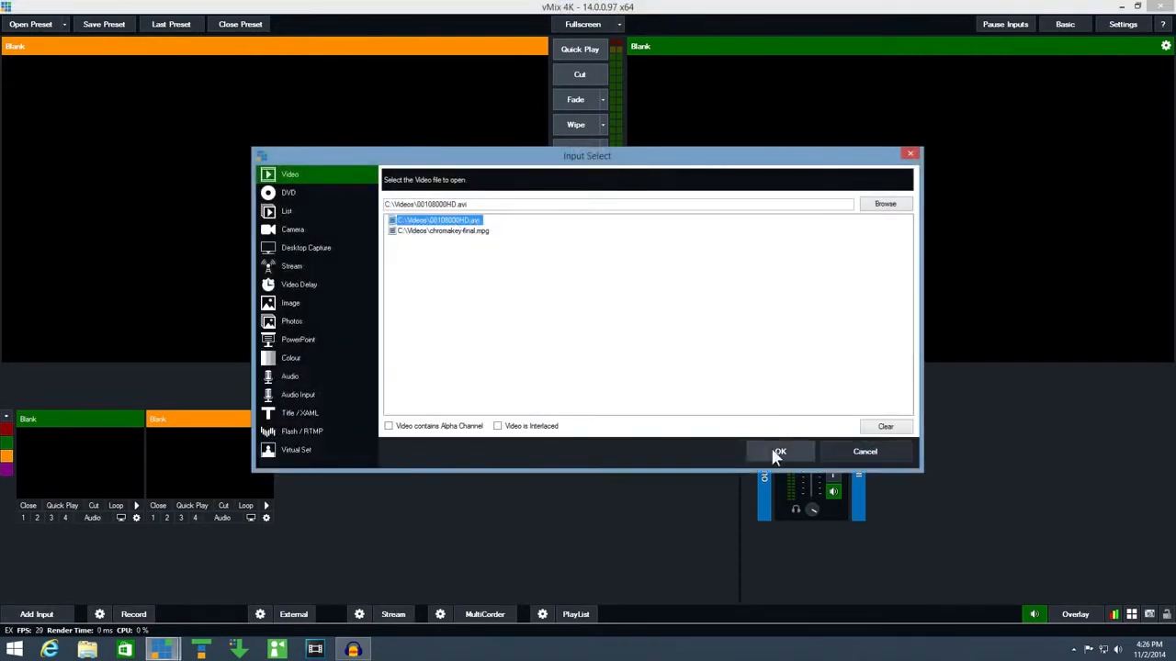
click(779, 452)
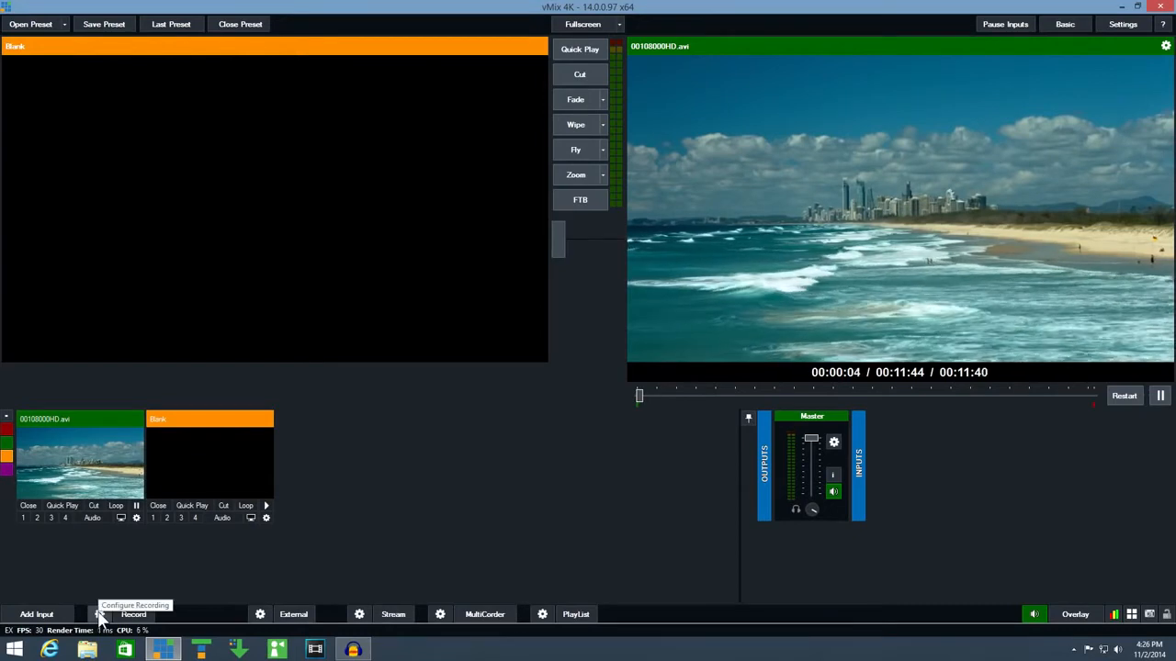
Step: Review the MPEG-2, WMV and MP4 recording formats, then return to AVI with MJPEG
click(100, 613)
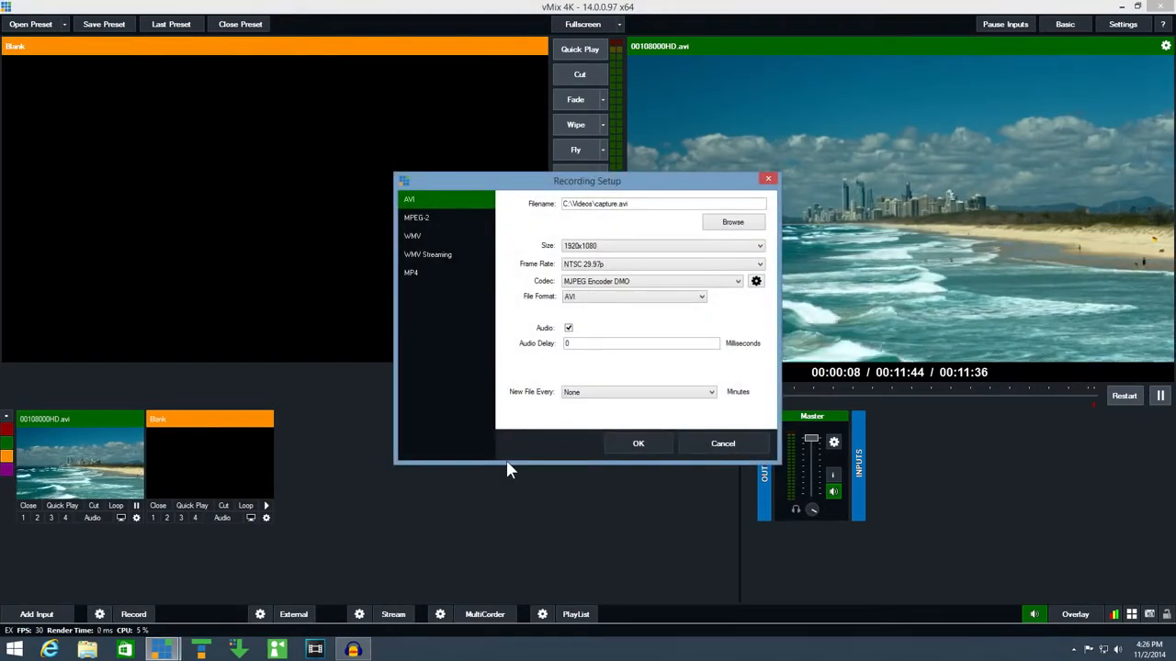
mouse_move(475, 364)
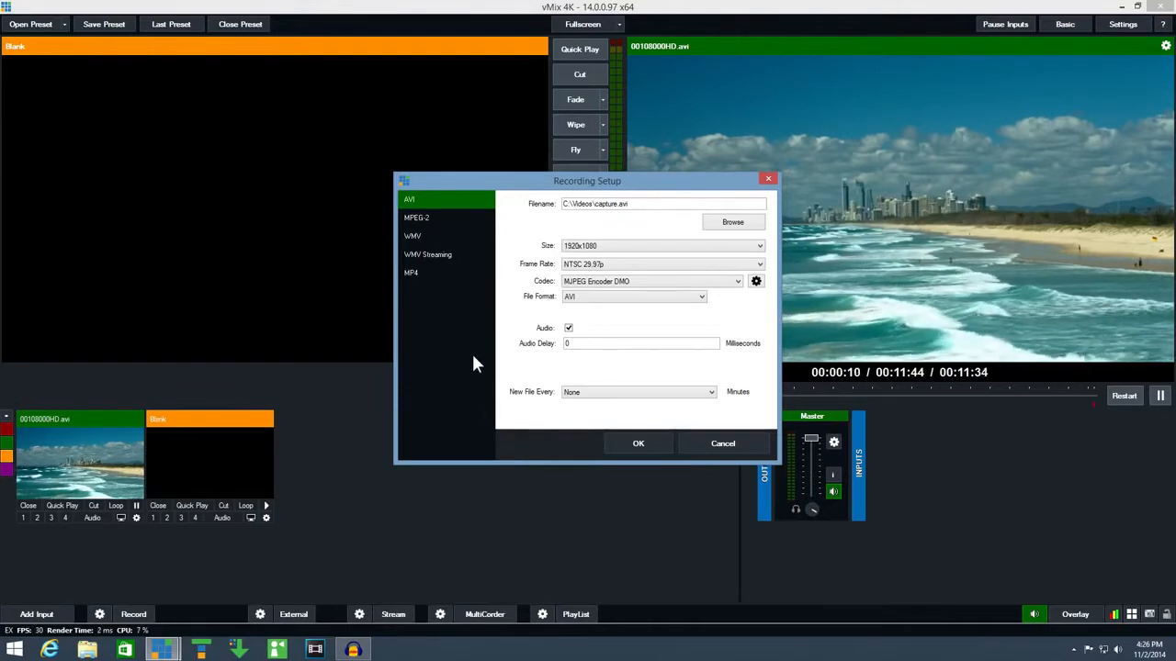
mouse_move(423, 219)
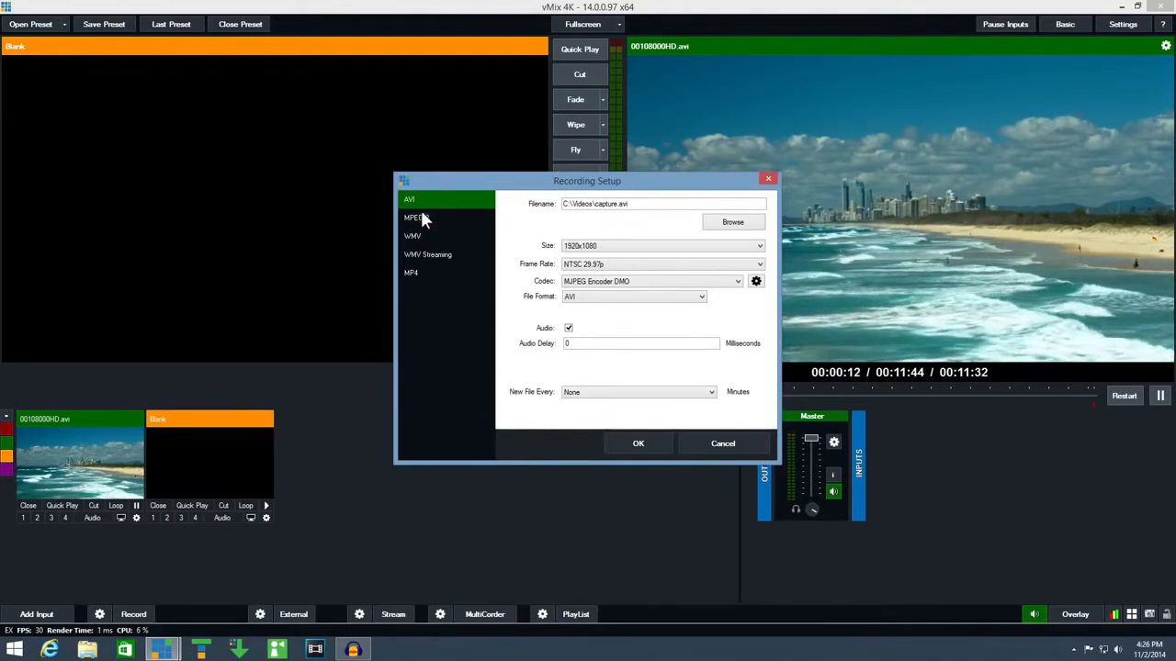
mouse_move(419, 241)
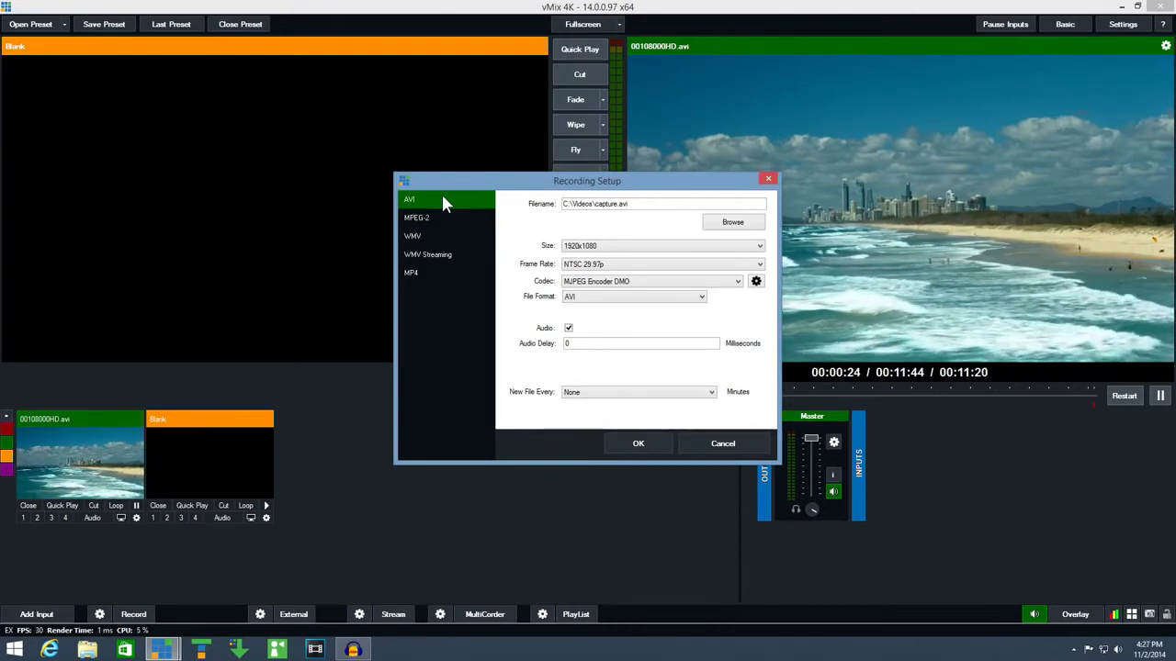
click(415, 216)
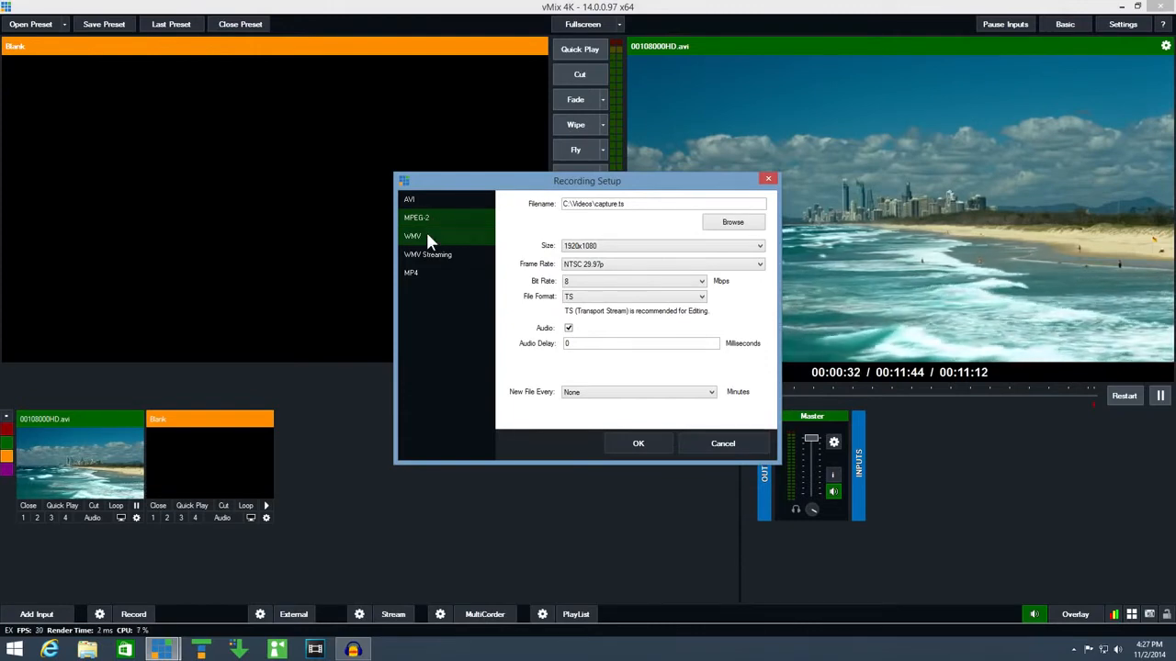
click(411, 235)
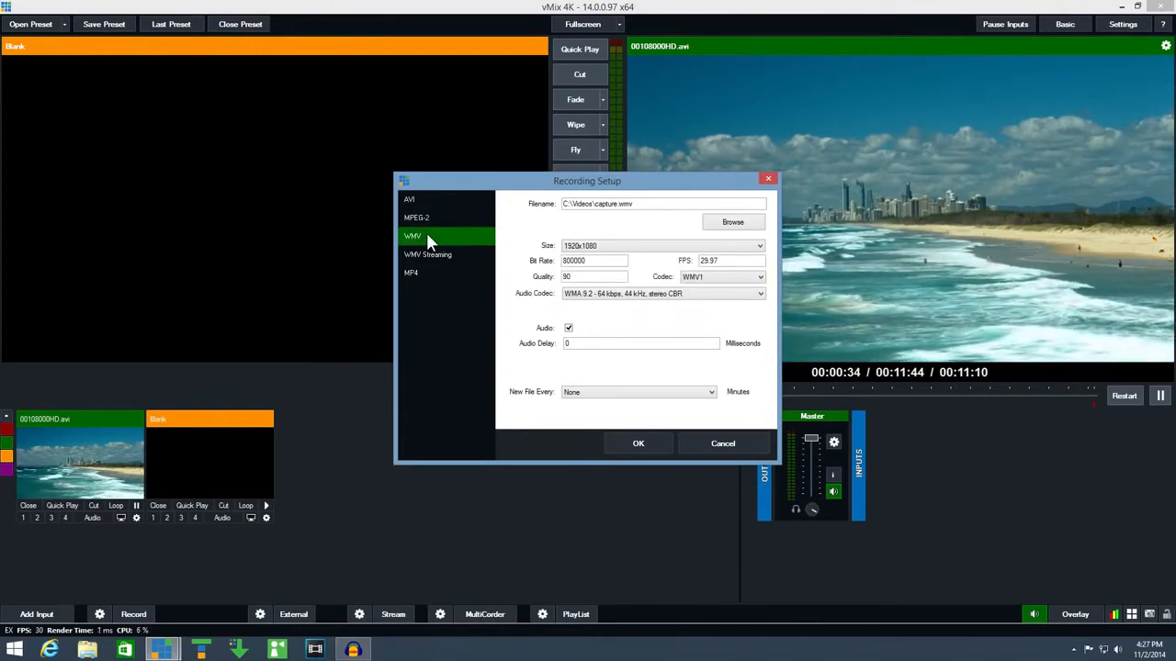
mouse_move(434, 274)
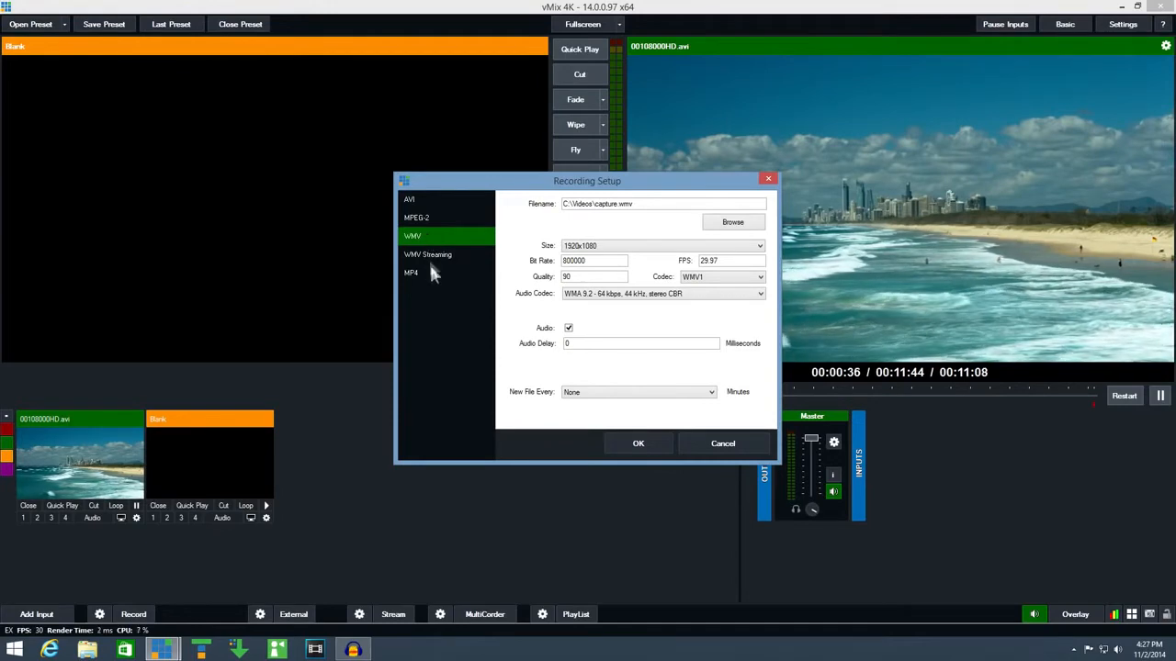
click(412, 272)
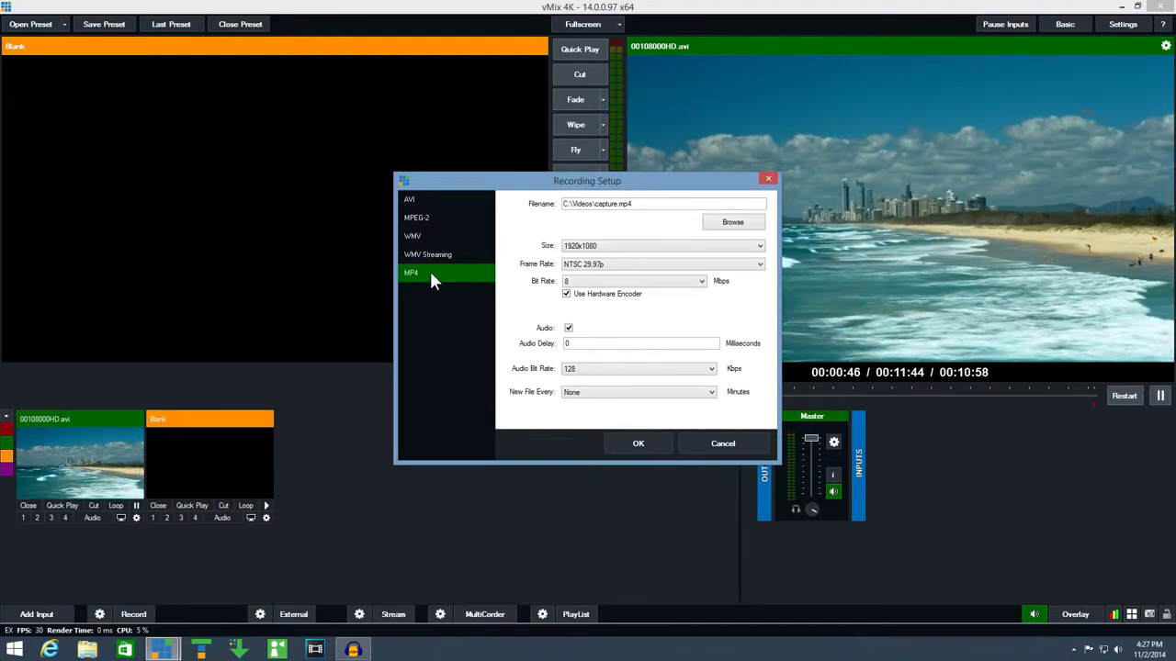
click(410, 199)
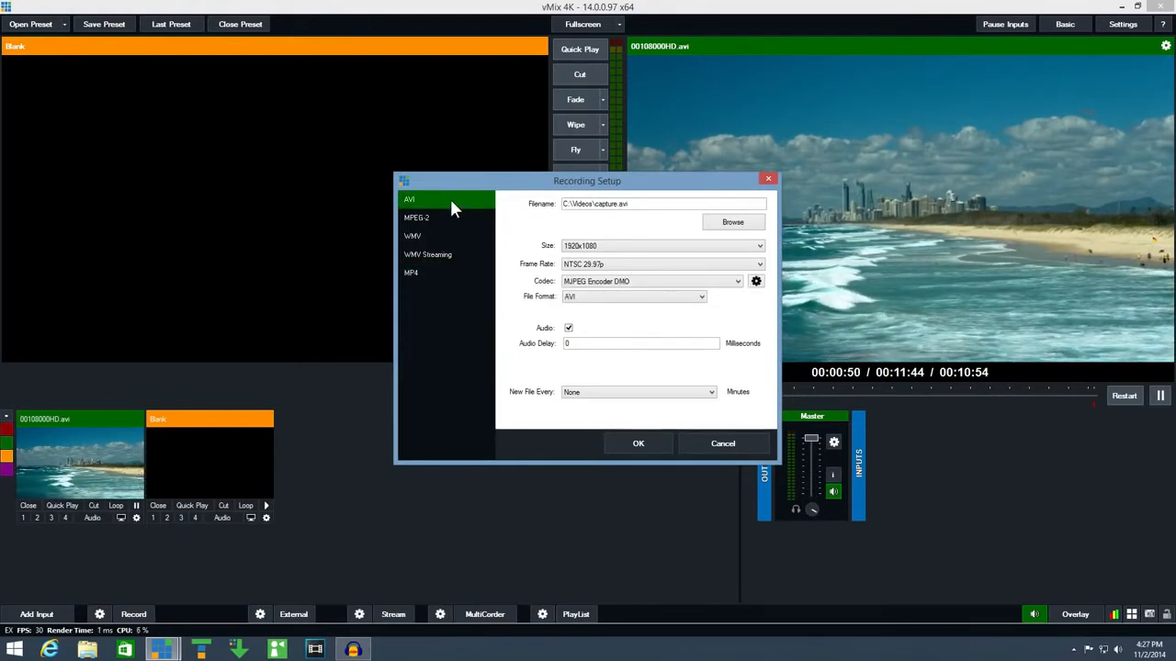
click(732, 221)
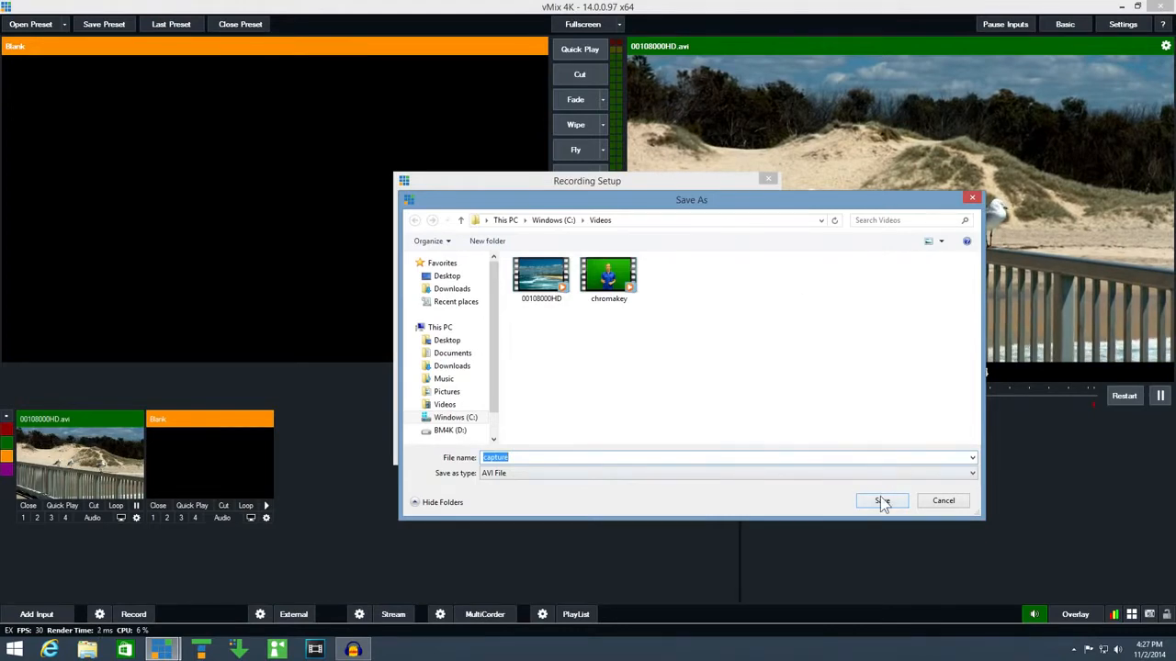
click(882, 500)
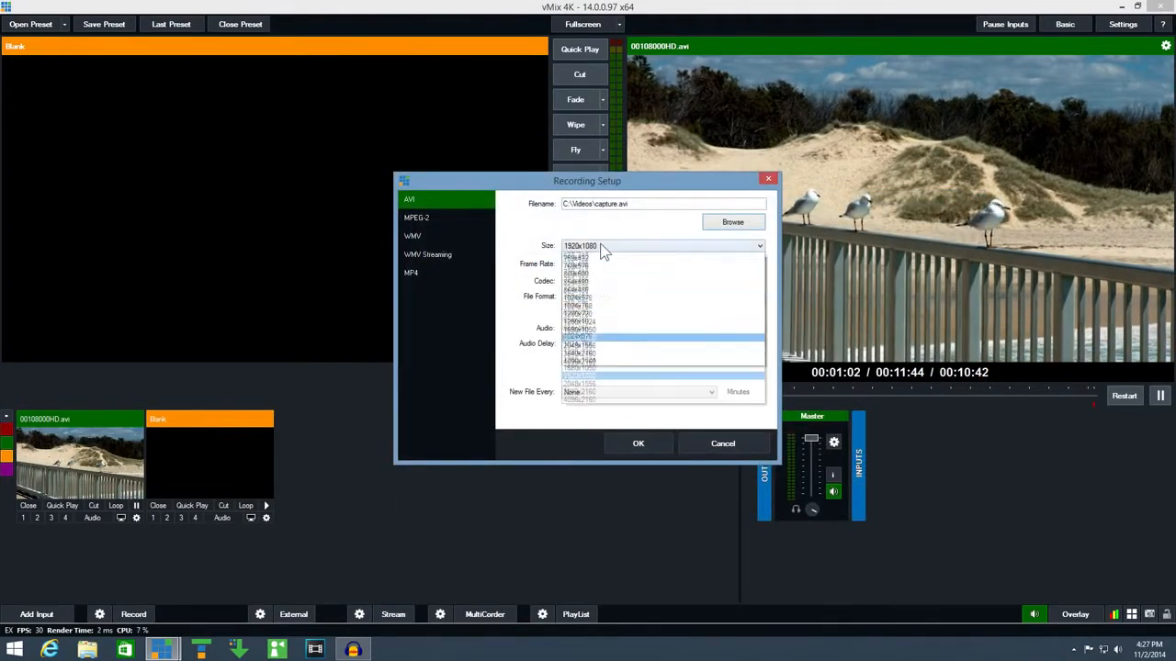
click(757, 265)
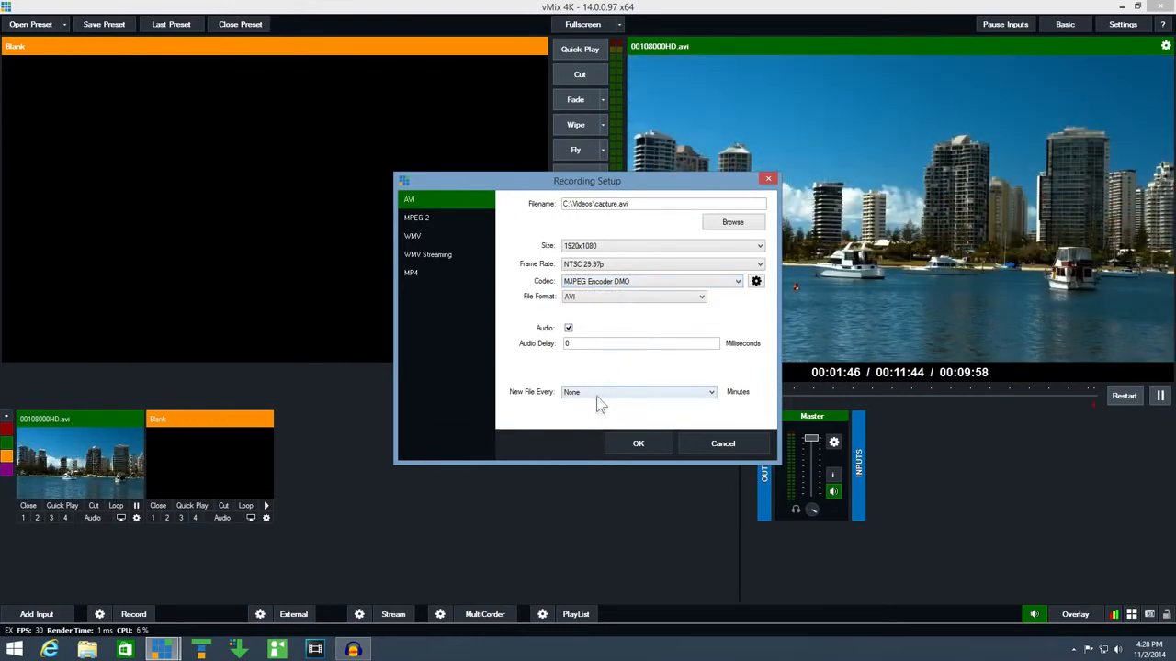
Step: Set New File Every to 15 minutes and confirm the recording settings
click(637, 391)
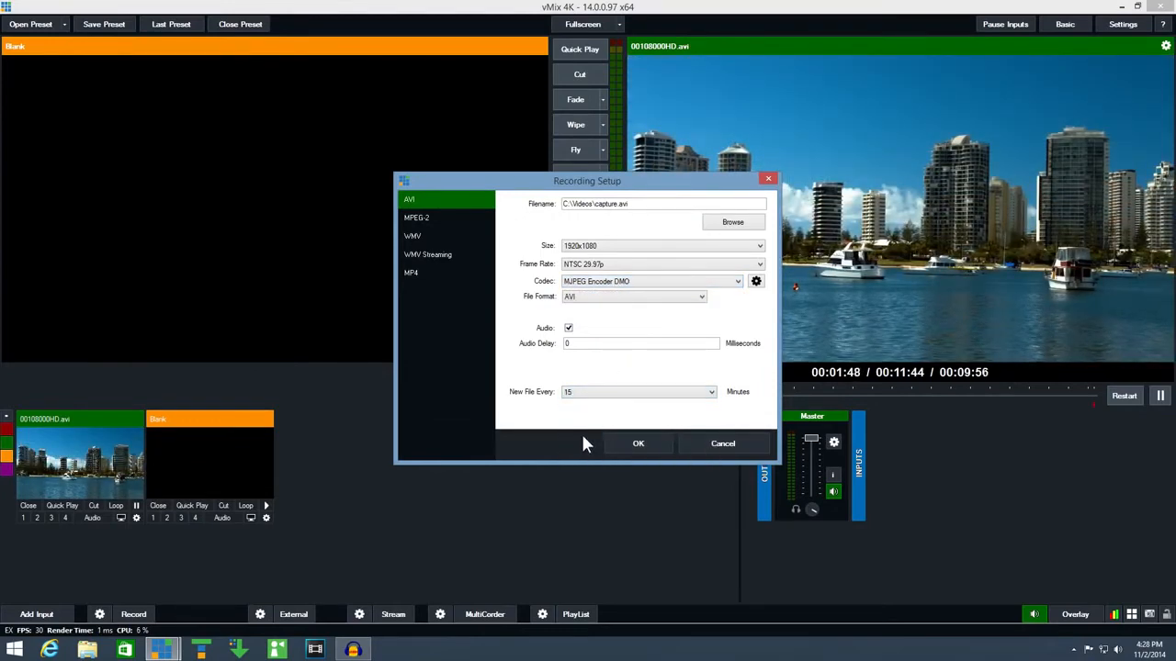
mouse_move(615, 377)
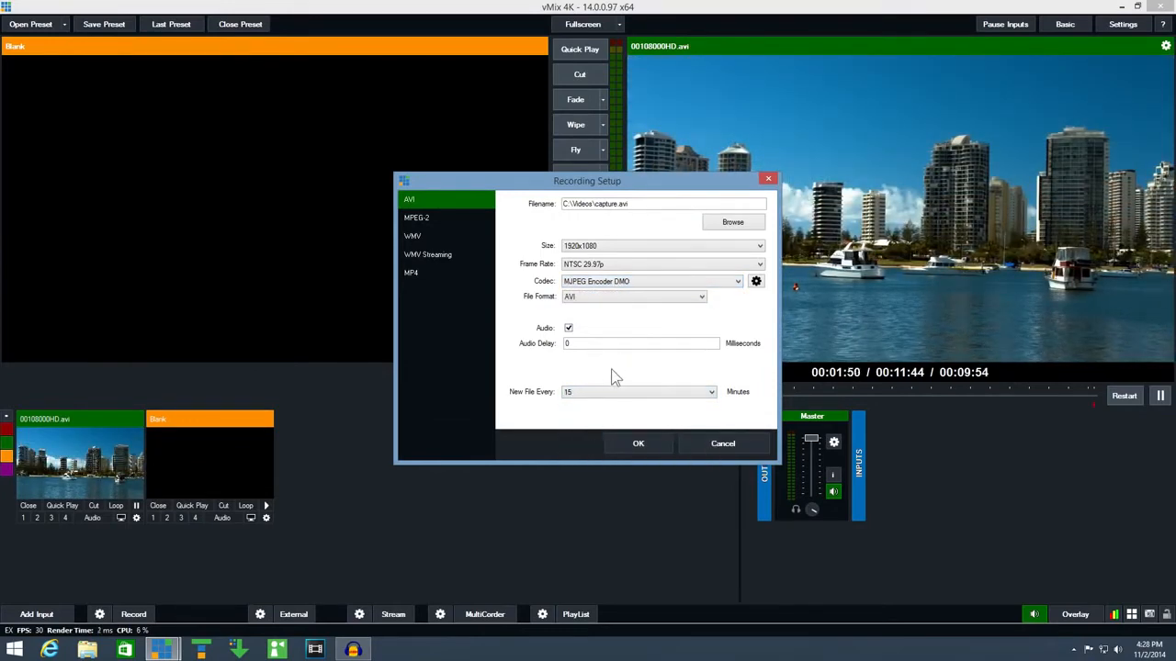
mouse_move(639, 442)
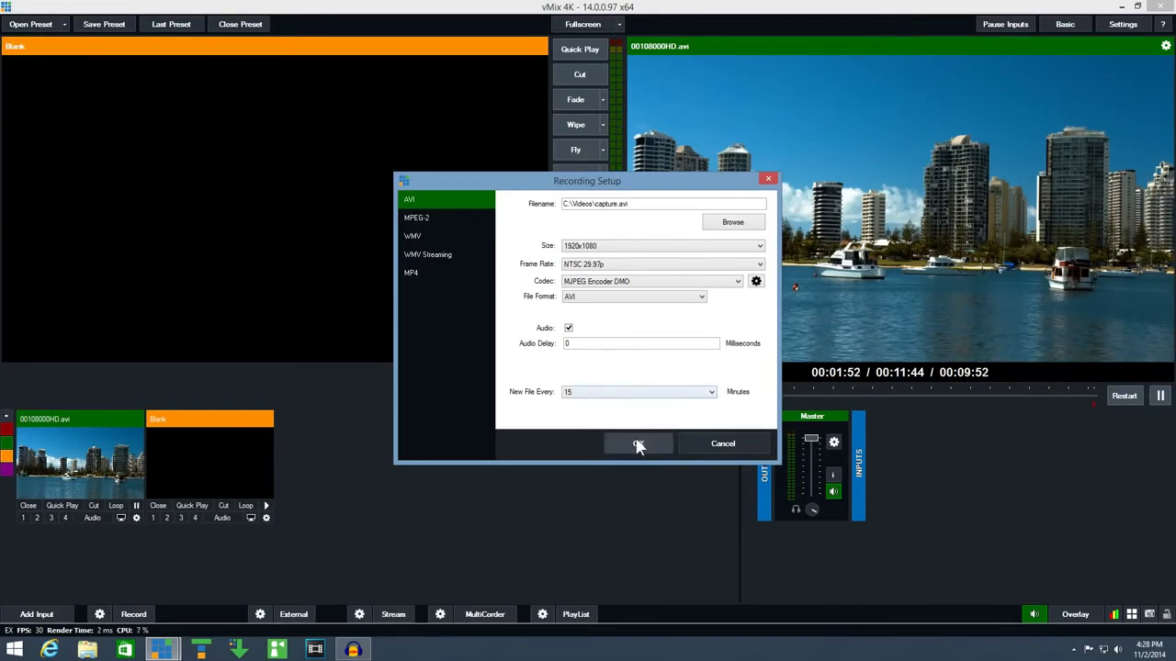
click(640, 443)
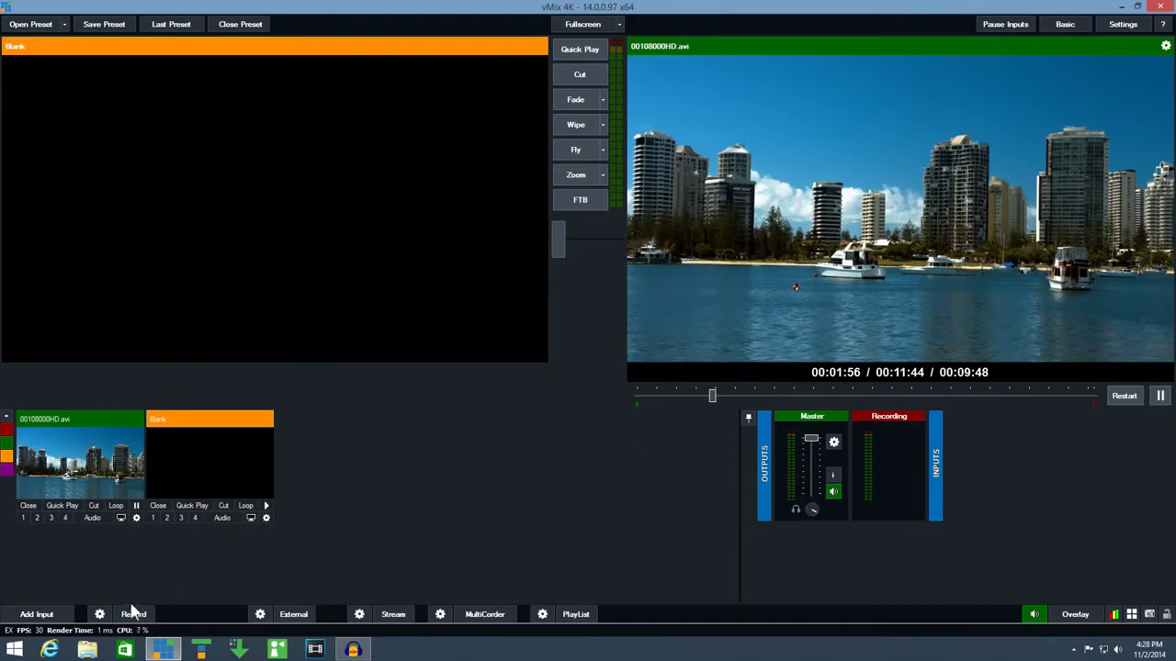
Step: Record the output for about 15 seconds, then stop and confirm
click(132, 613)
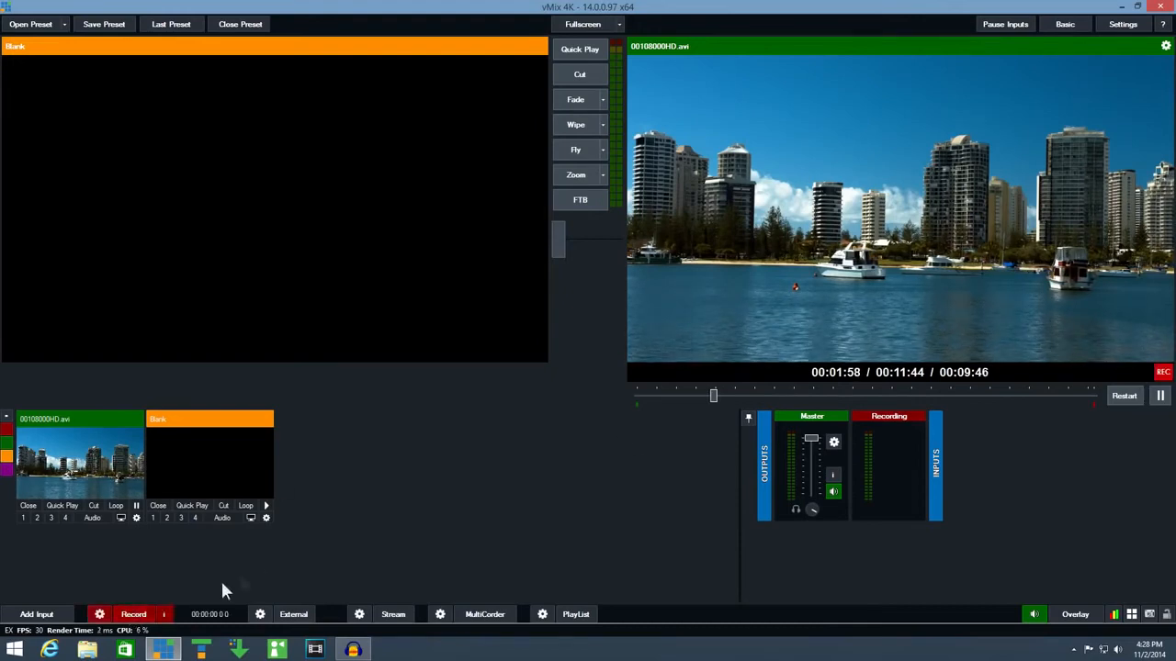
mouse_move(253, 566)
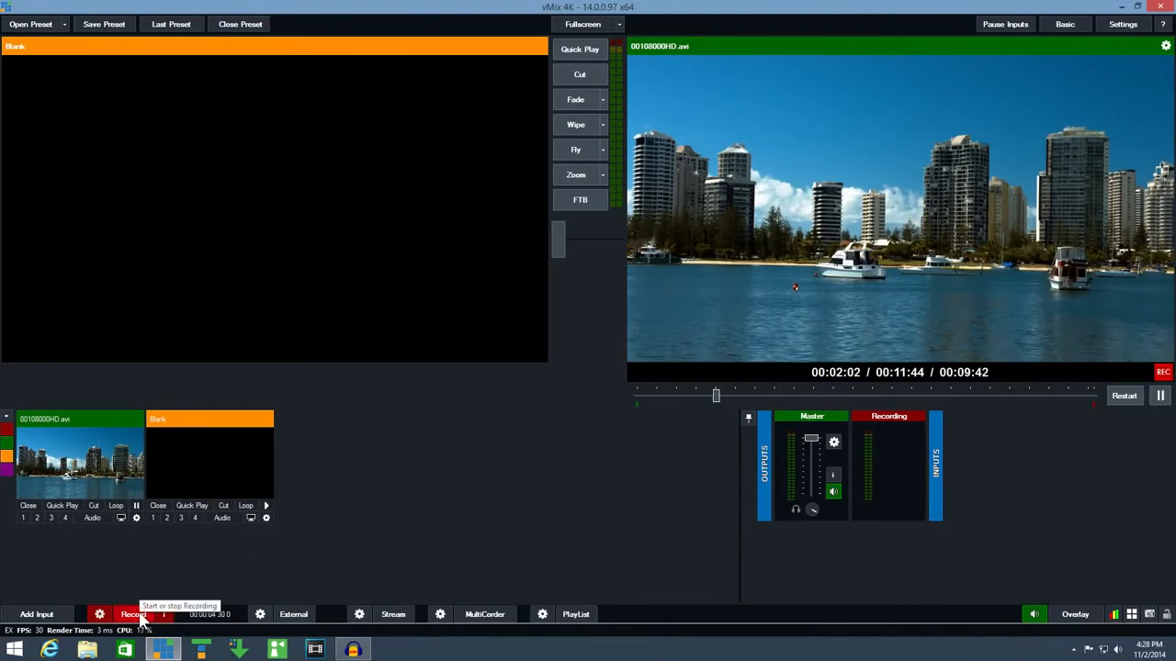
click(132, 614)
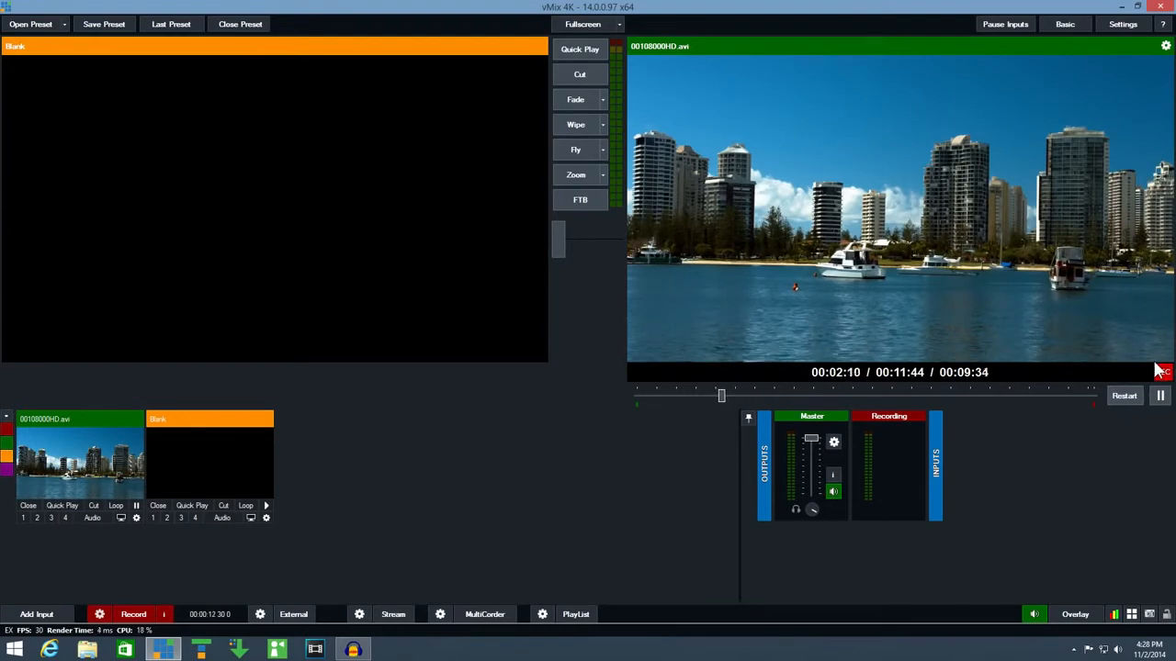
click(132, 614)
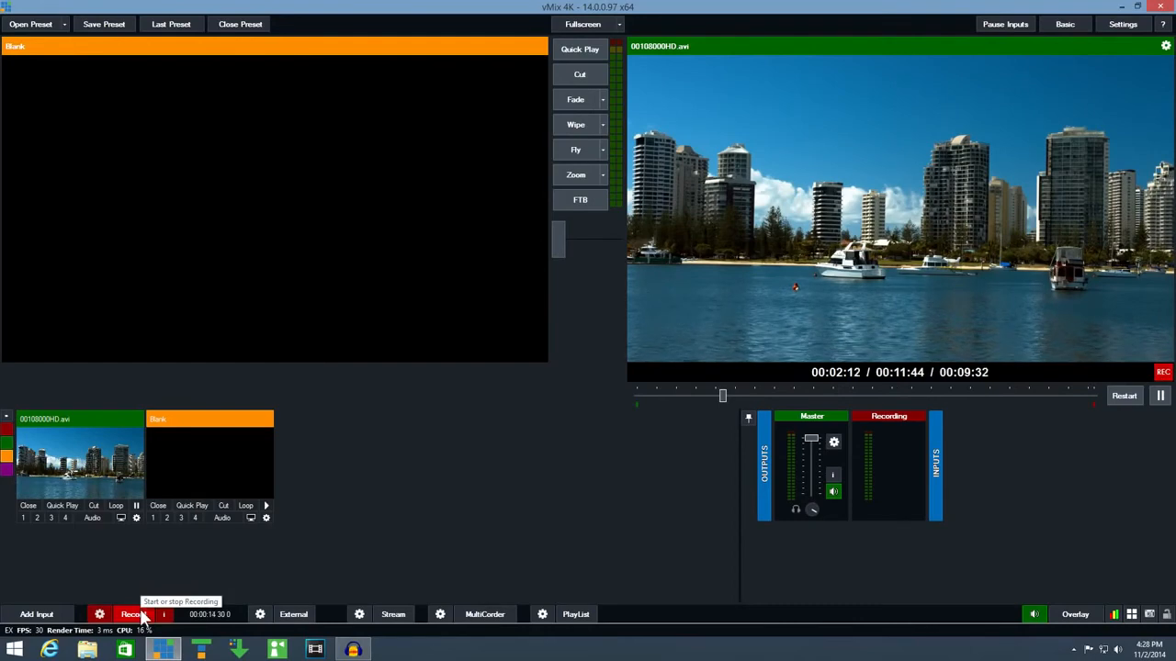
click(132, 613)
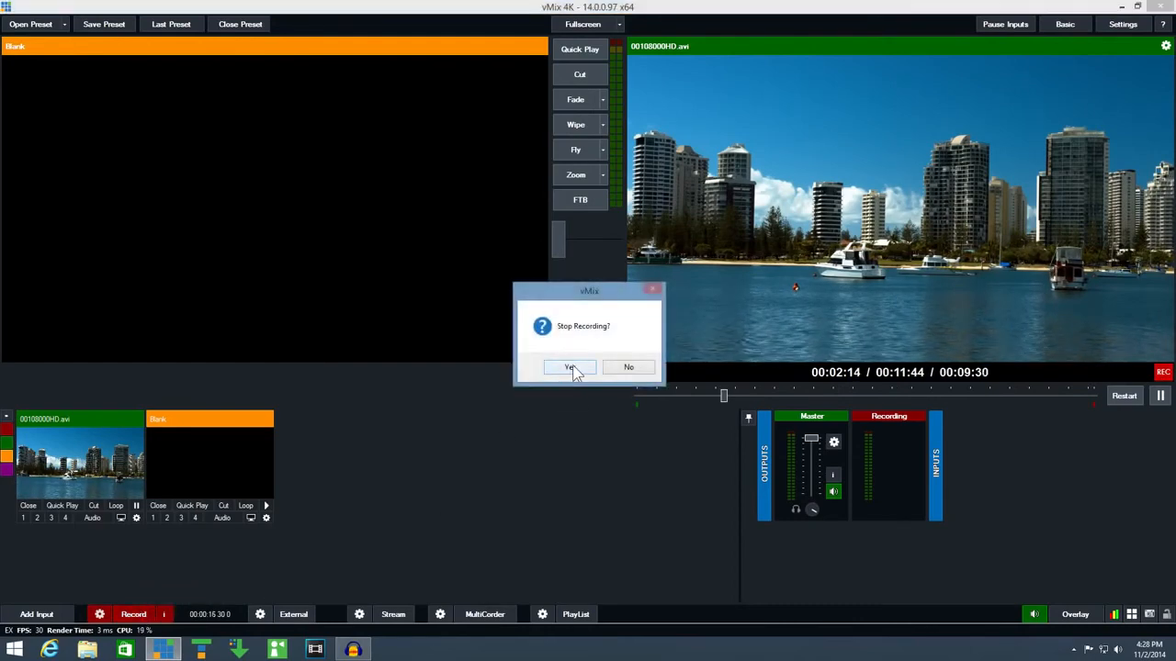
click(570, 367)
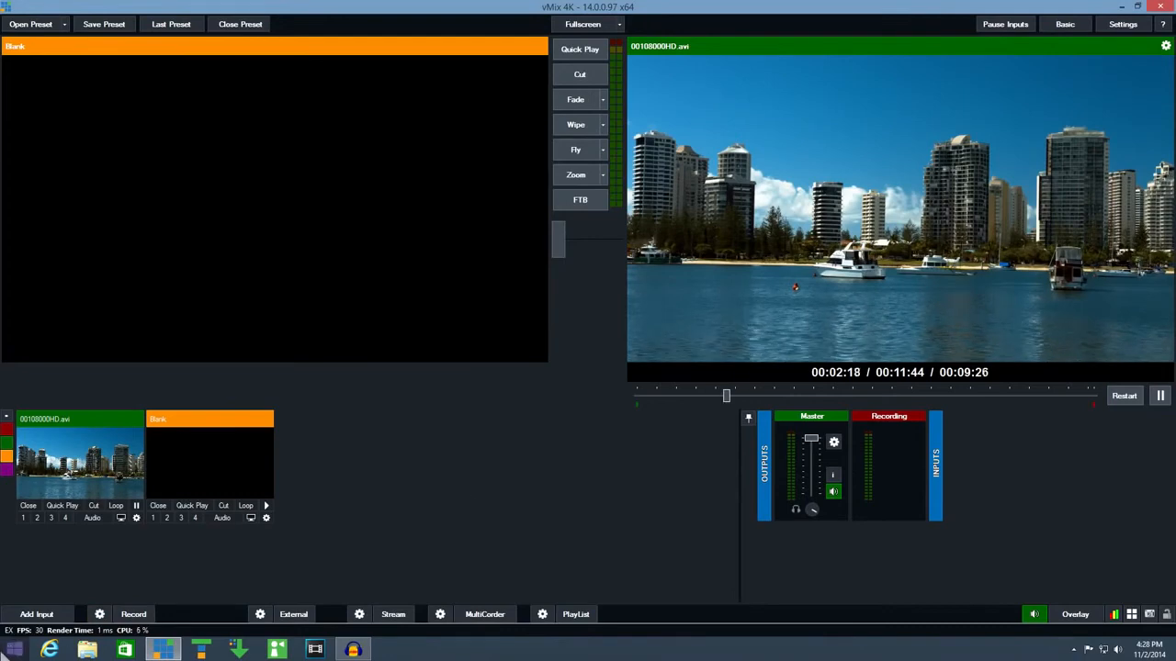
Step: Start a new input and browse C:\Videos for the capture recording
click(37, 614)
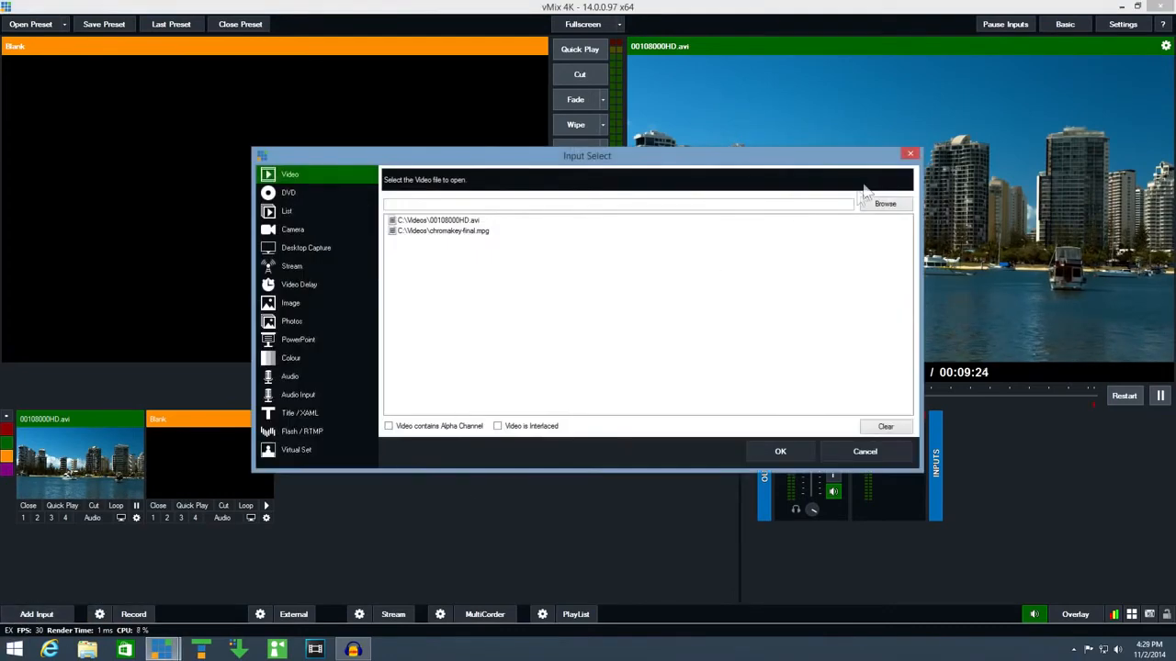
click(884, 202)
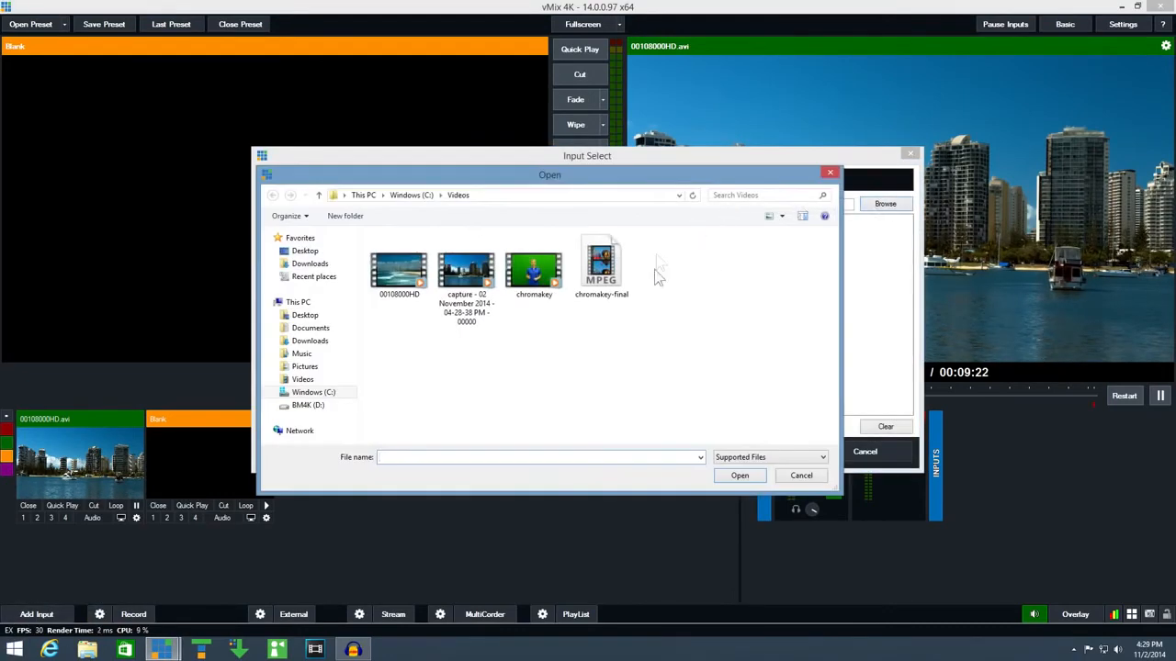